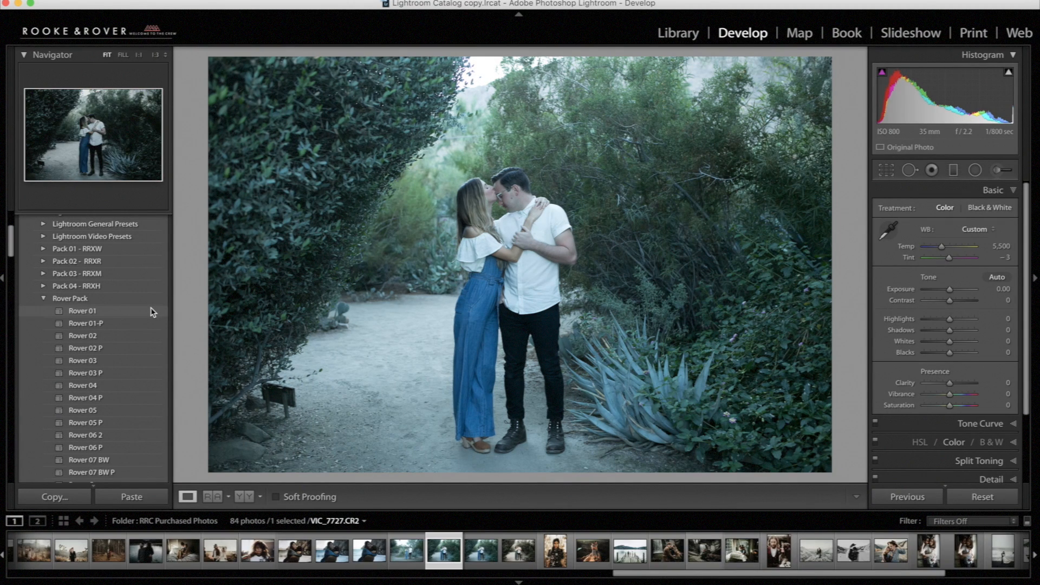
Apply the Rover 01 preset from the Rover Pack to the garden couple photo.
{"action": "left_click", "coordinate": [82, 311]}
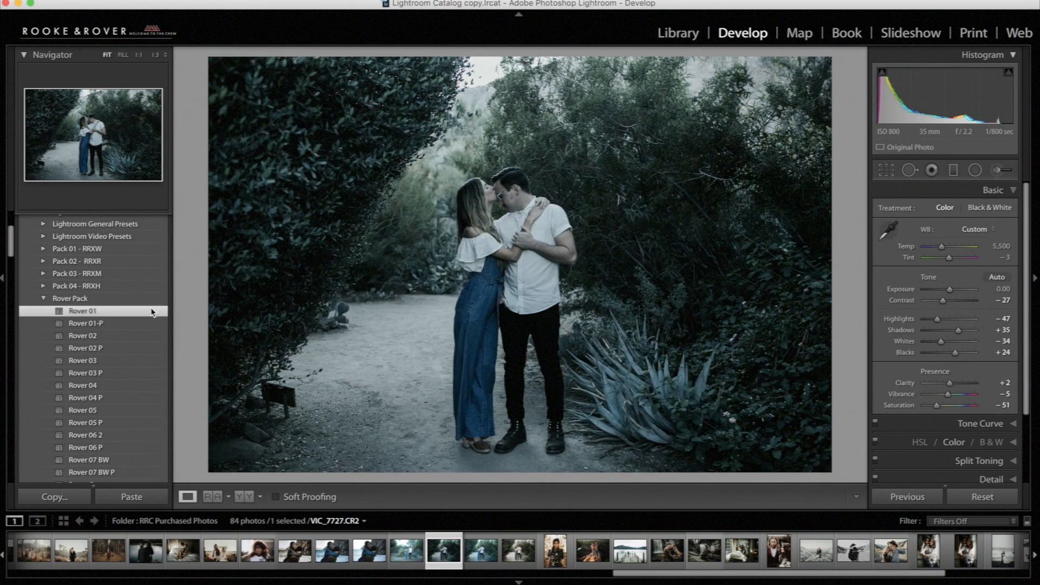
{"action": "mouse_move", "coordinate": [897, 298]}
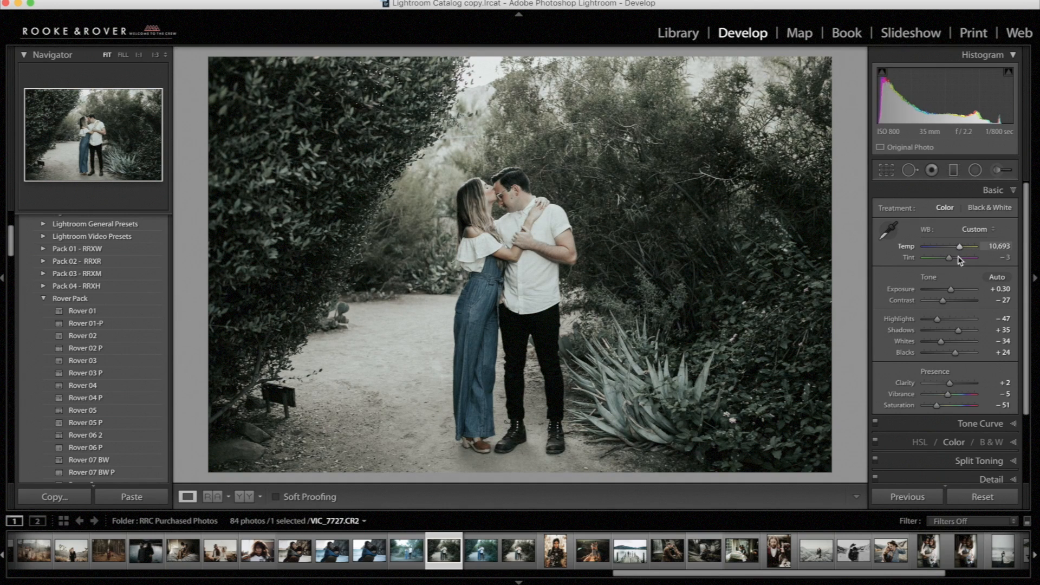
{"action": "mouse_move", "coordinate": [962, 330]}
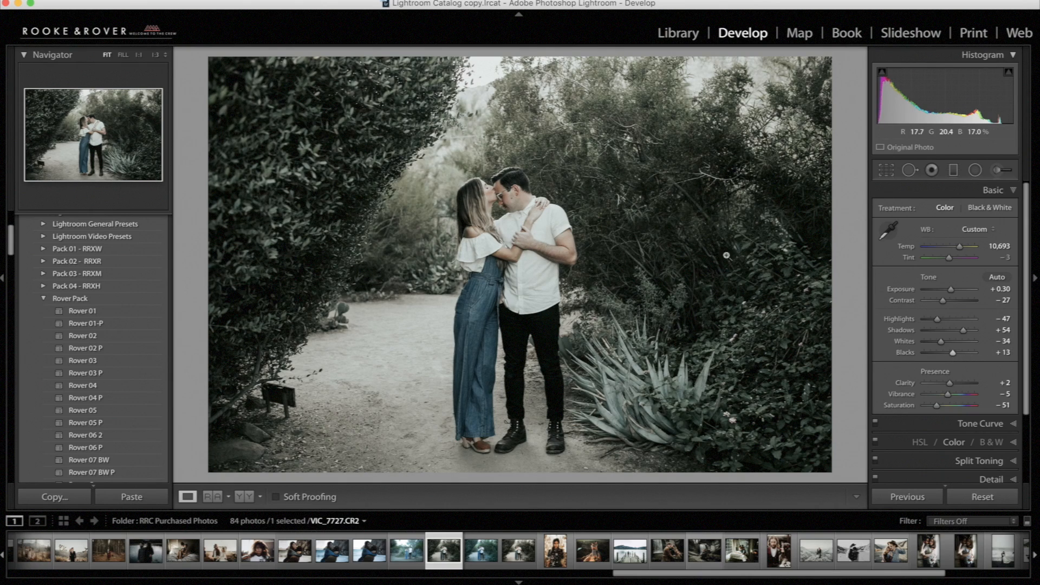
{"action": "mouse_move", "coordinate": [531, 174]}
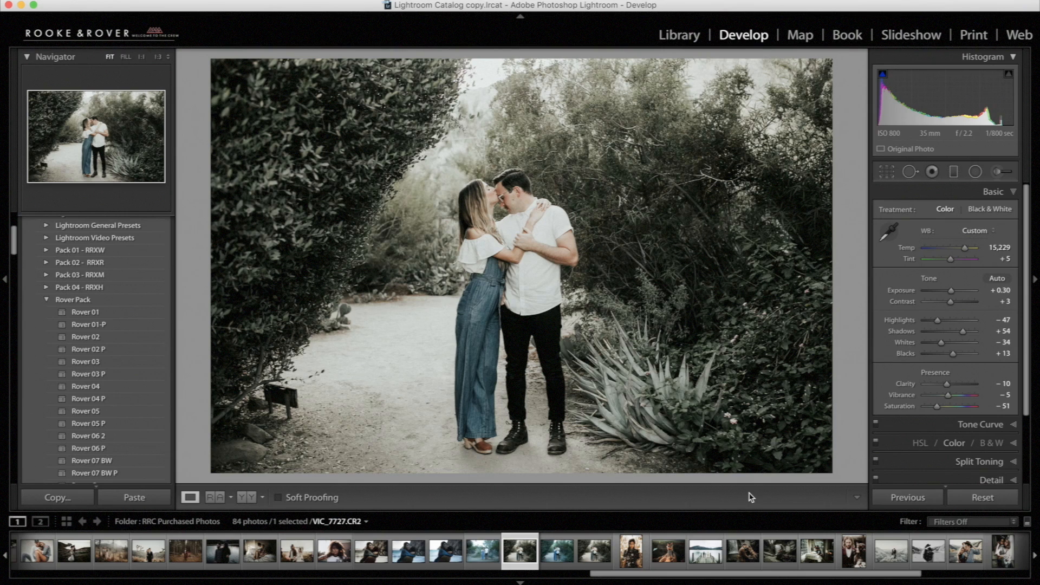
Select the backlit woman-in-hat thumbnail in the filmstrip to load it in Develop.
{"action": "left_click", "coordinate": [982, 497]}
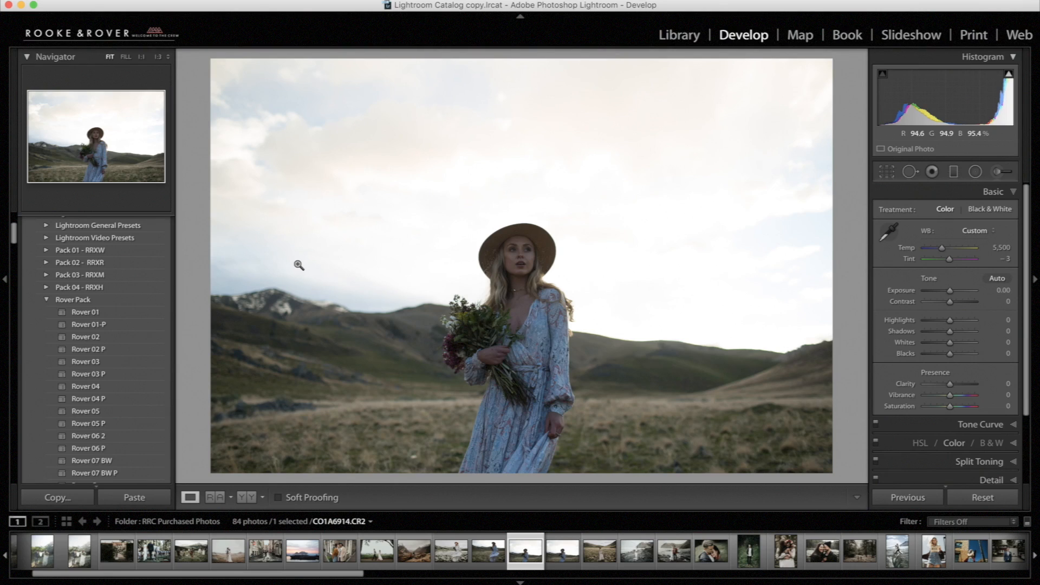
Apply a Rover Pack preset to the backlit photo for a muted, desaturated look.
{"action": "left_click", "coordinate": [85, 336]}
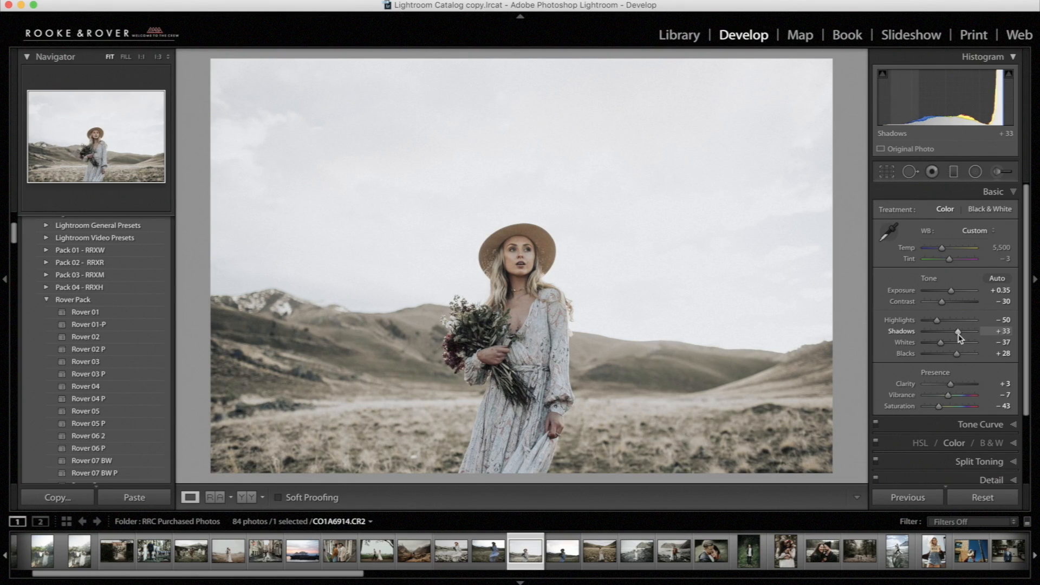
{"action": "mouse_move", "coordinate": [934, 234]}
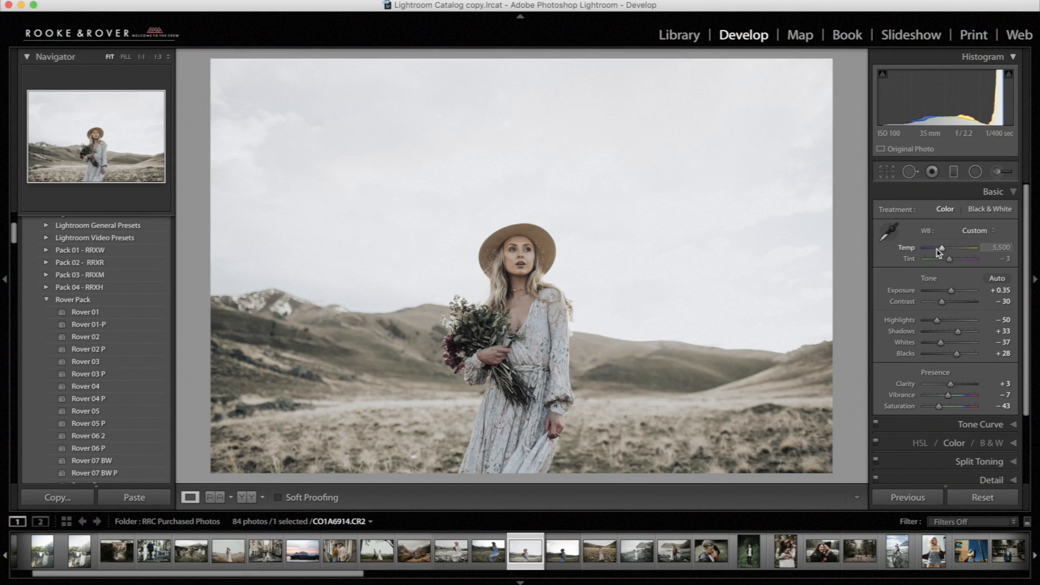
{"action": "mouse_move", "coordinate": [941, 252]}
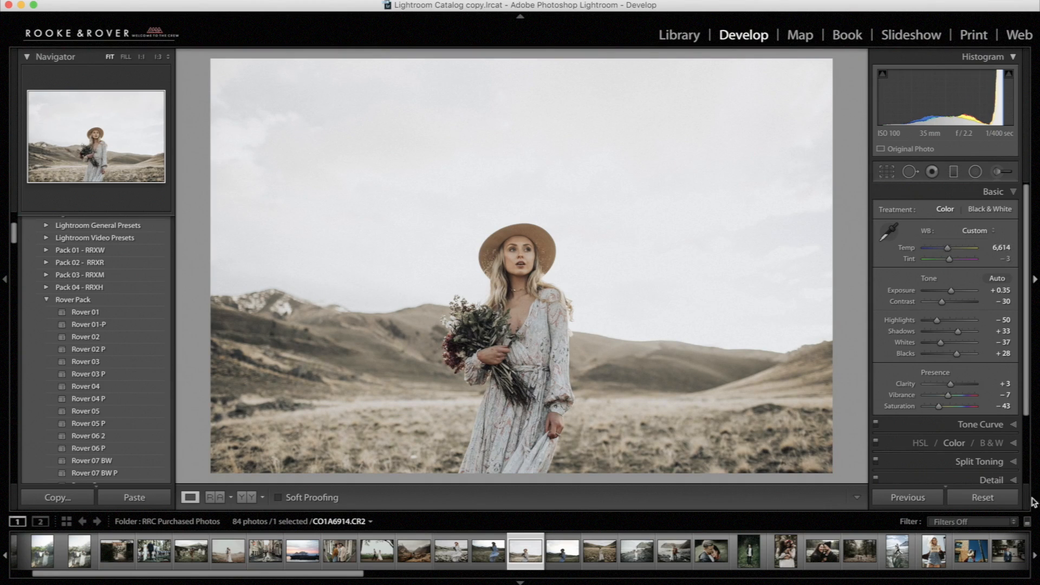
{"action": "mouse_move", "coordinate": [954, 353]}
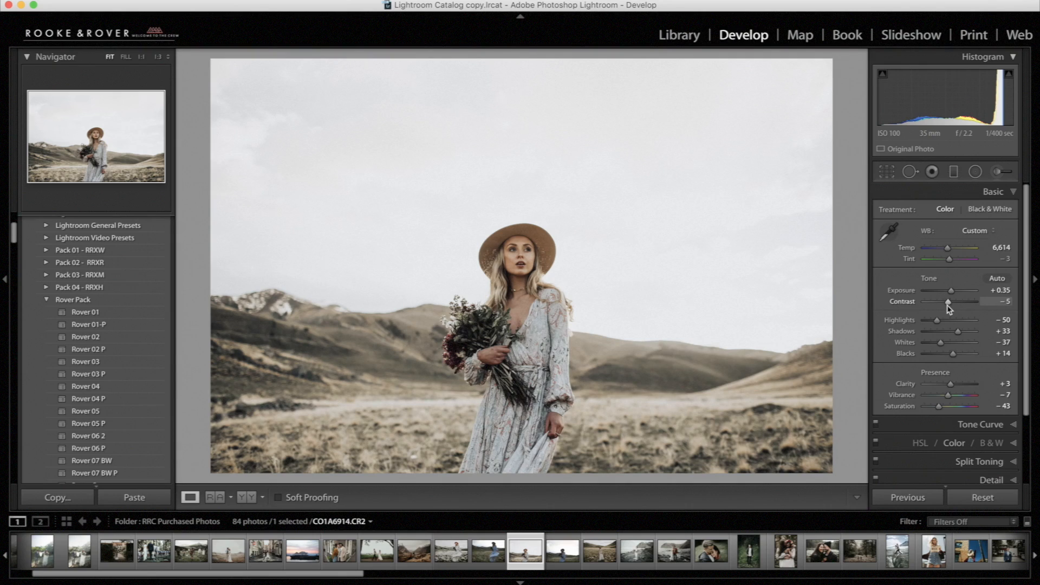
{"action": "mouse_move", "coordinate": [957, 332]}
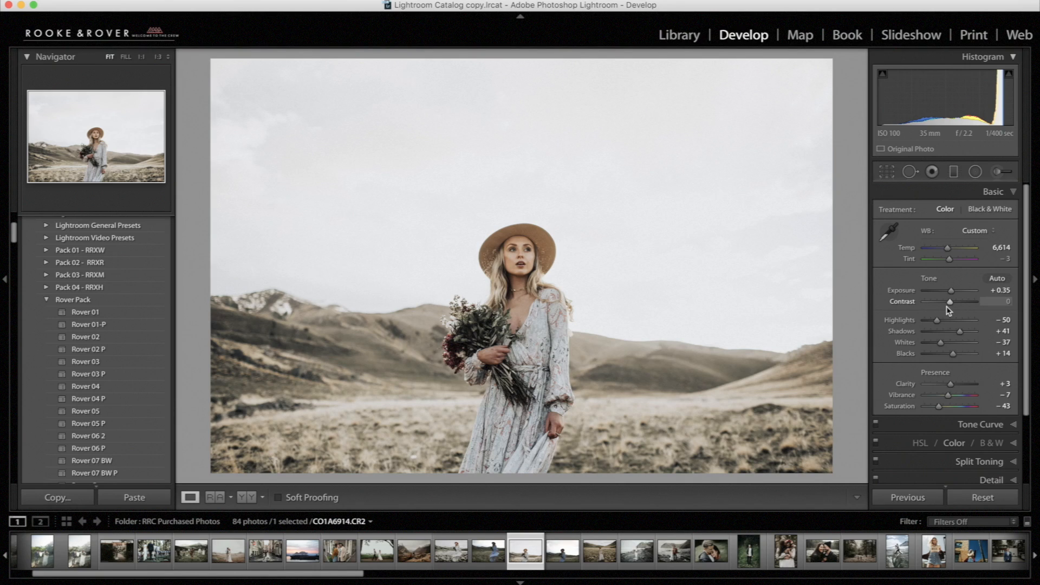
Reset the backlit photo's develop settings to original and collapse the Rover Pack folder.
{"action": "left_click", "coordinate": [980, 498]}
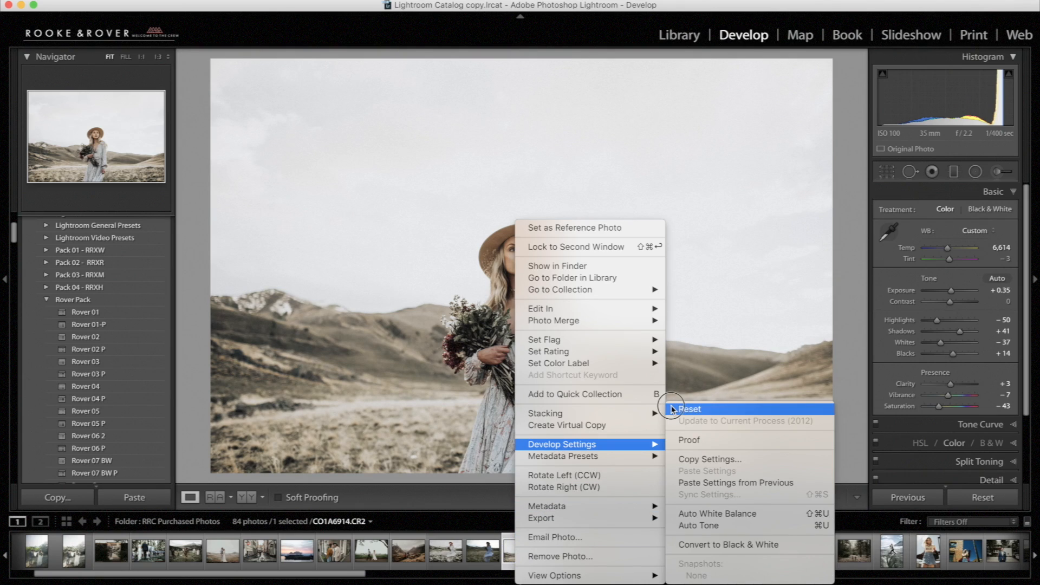
{"action": "left_click", "coordinate": [691, 408]}
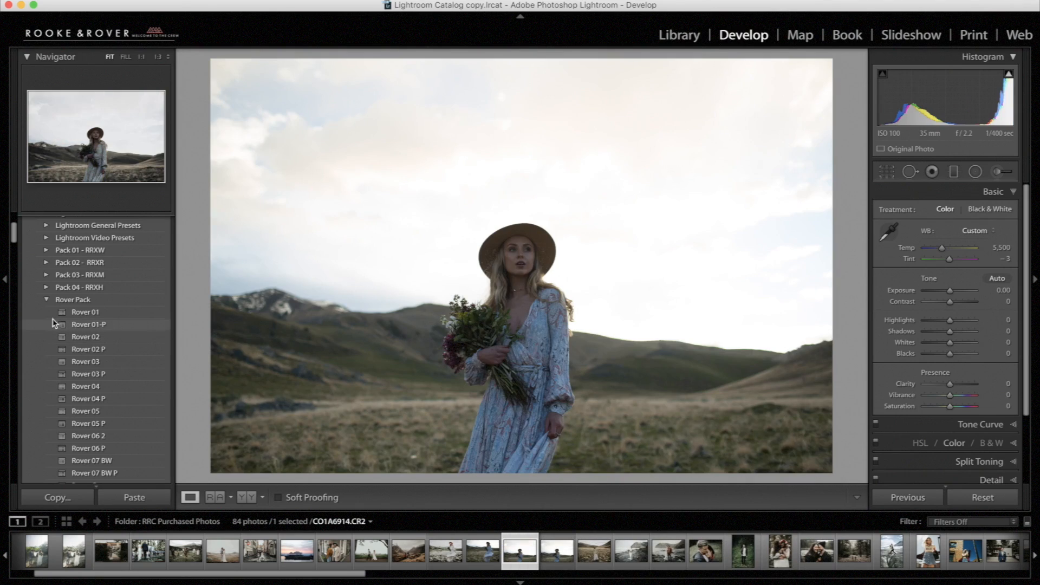
{"action": "left_click", "coordinate": [46, 299]}
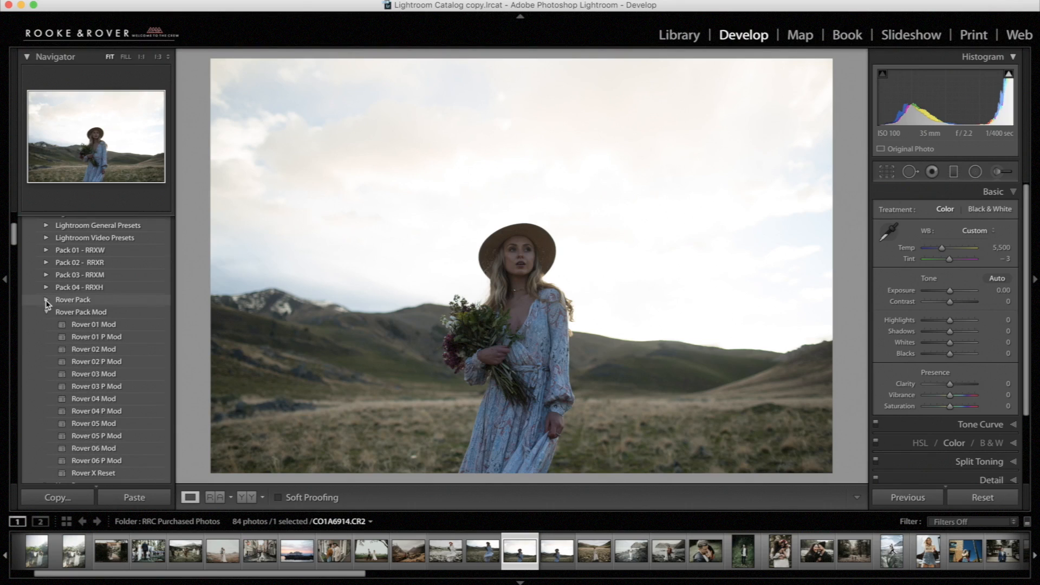
Apply Rover 02 P Mod from the Rover Pack Mod folder and ease the exposure slightly.
{"action": "left_click", "coordinate": [47, 312]}
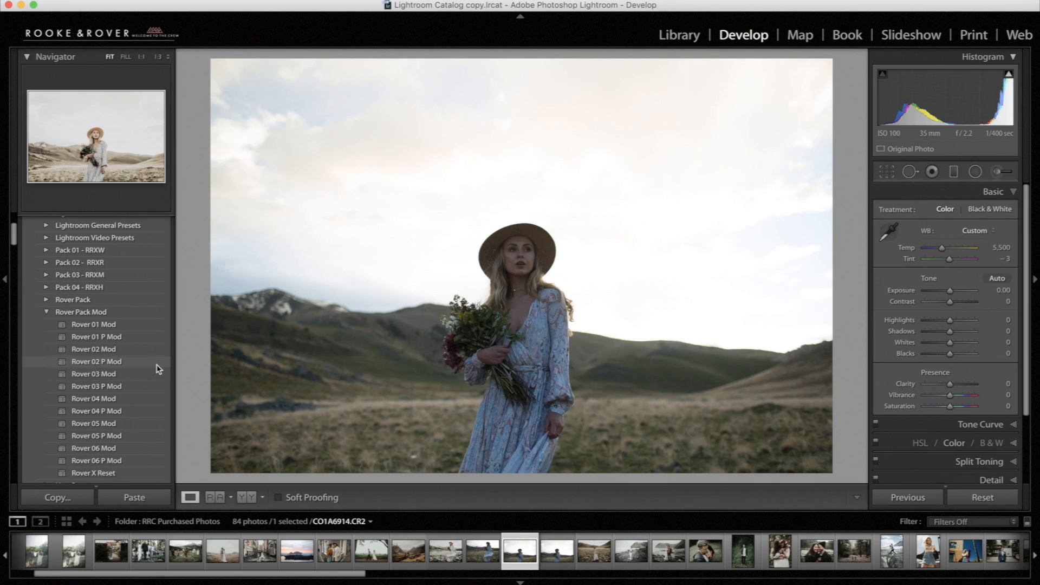
{"action": "left_click", "coordinate": [96, 362]}
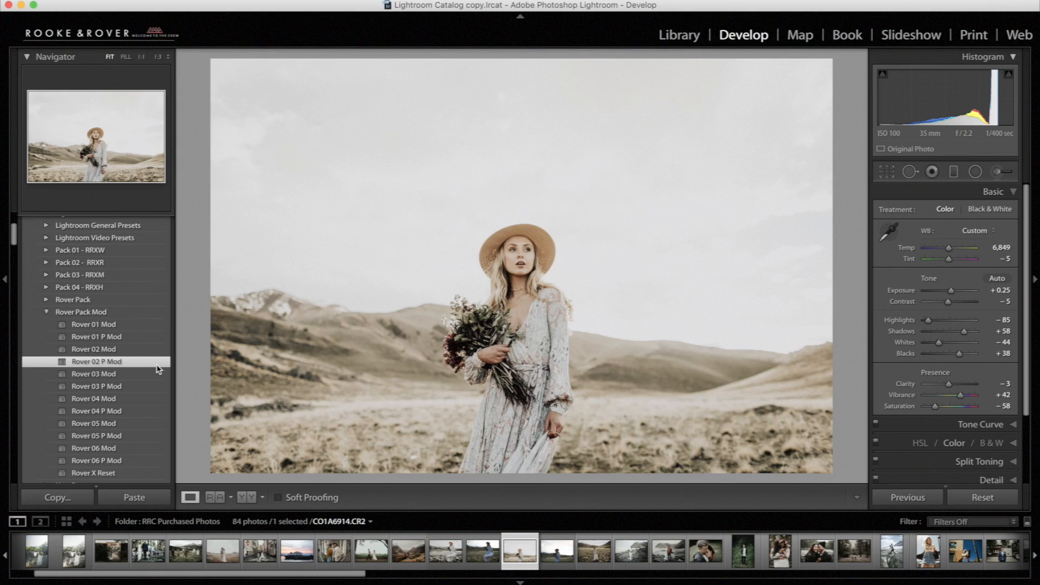
{"action": "mouse_move", "coordinate": [1004, 290]}
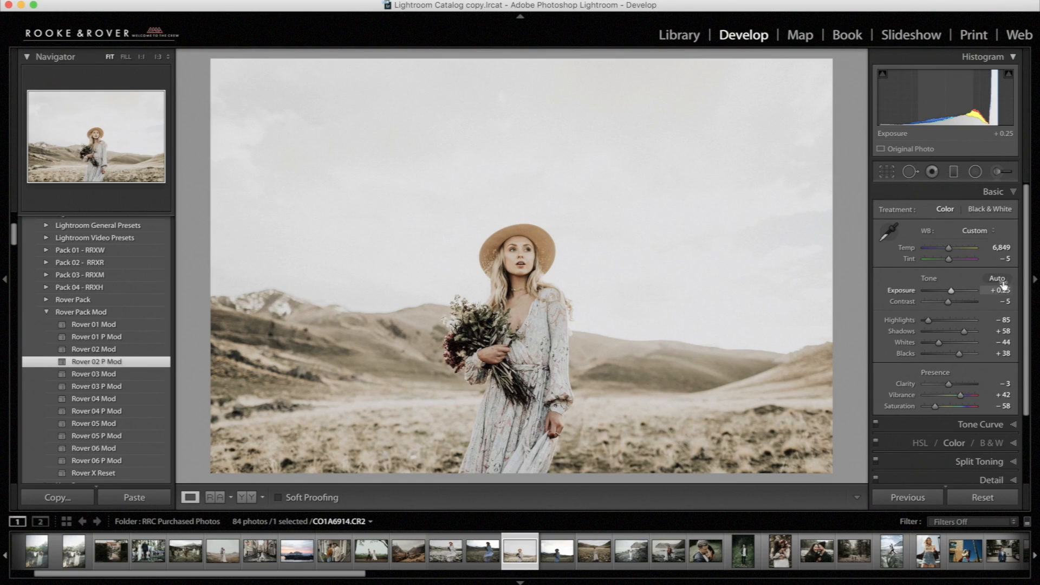
{"action": "double_click", "coordinate": [997, 291]}
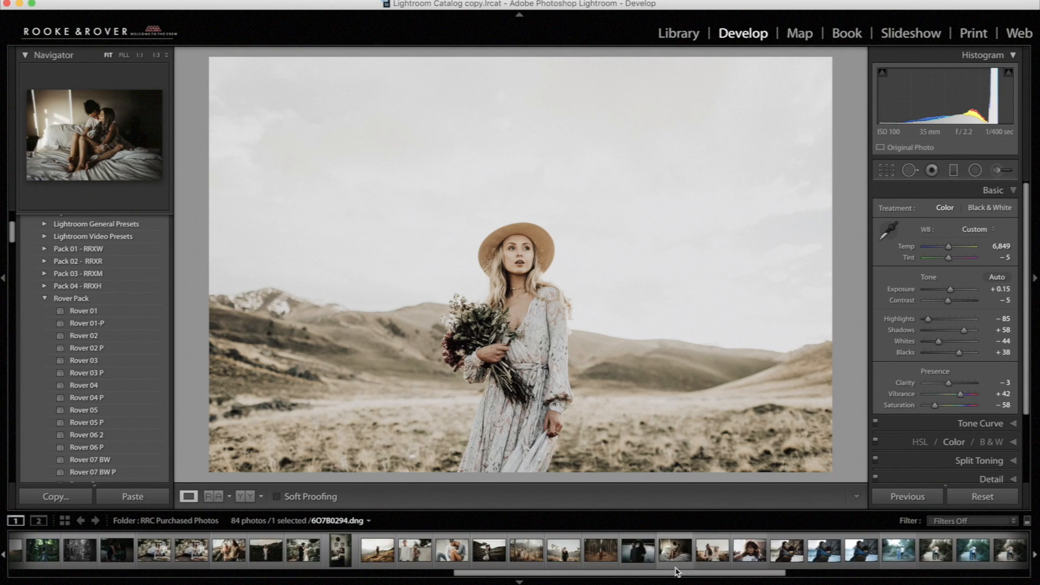
Load the unedited indoor couple-by-window photo from the filmstrip into Develop.
{"action": "scroll", "scroll_direction": "right", "scroll_amount": 3}
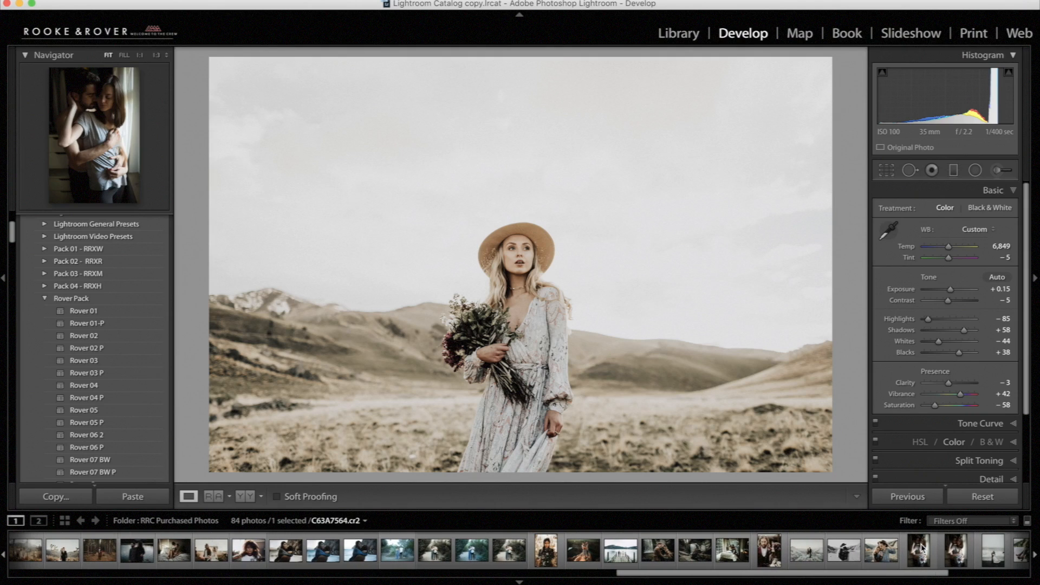
{"action": "left_click", "coordinate": [918, 550]}
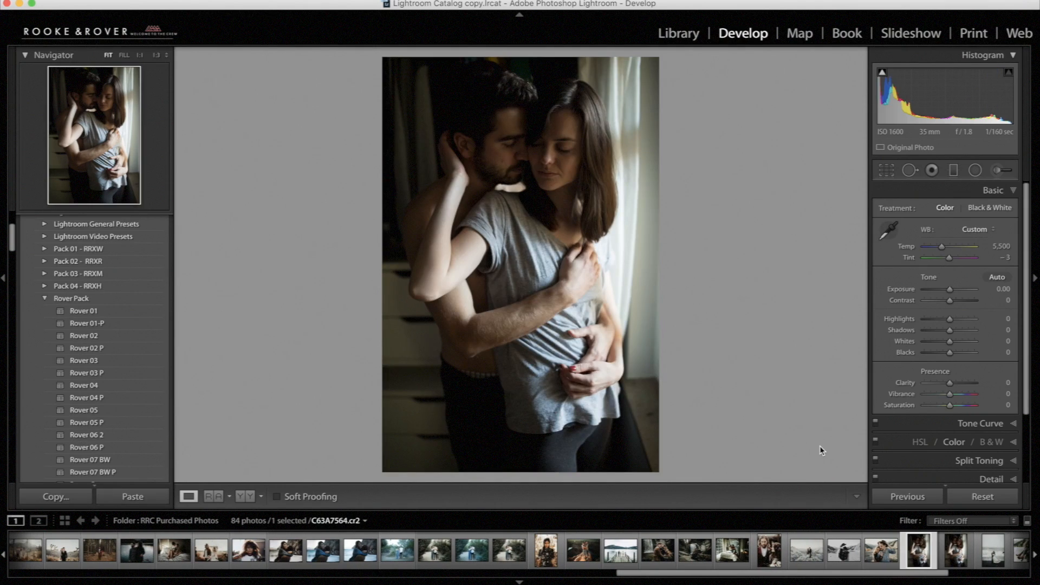
{"action": "mouse_move", "coordinate": [876, 430]}
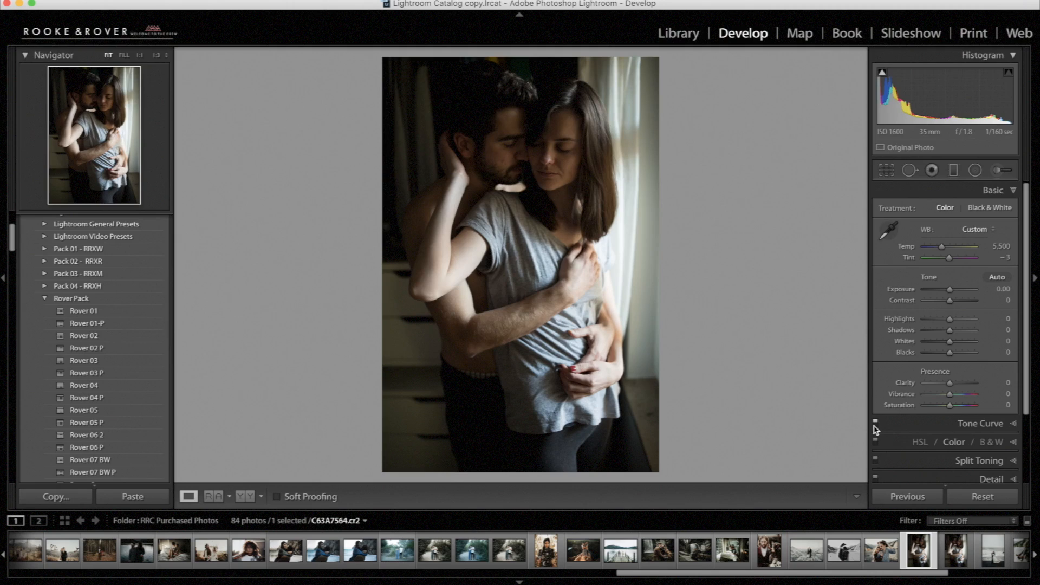
{"action": "mouse_move", "coordinate": [876, 421]}
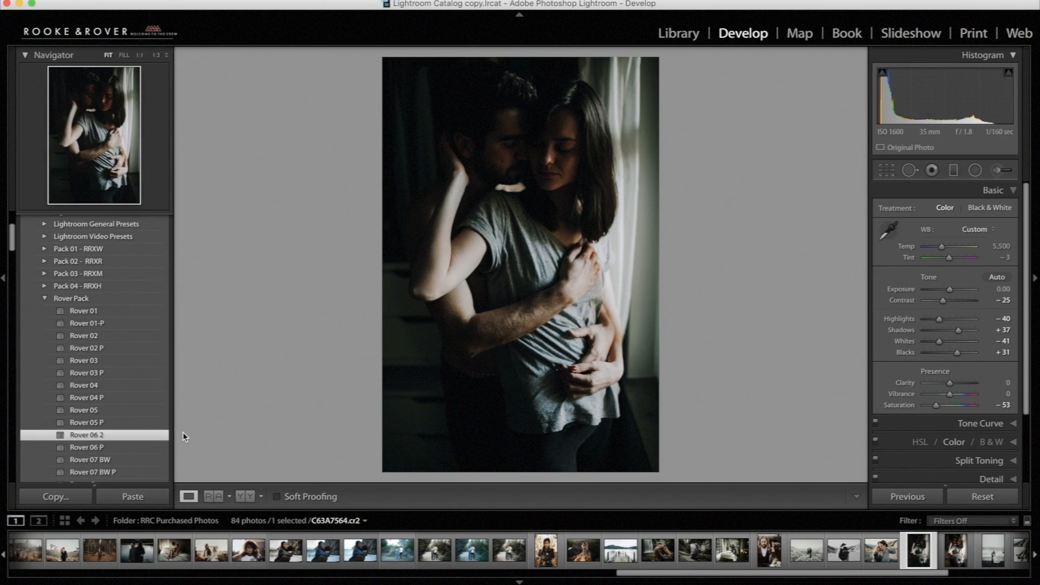
{"action": "mouse_move", "coordinate": [483, 473]}
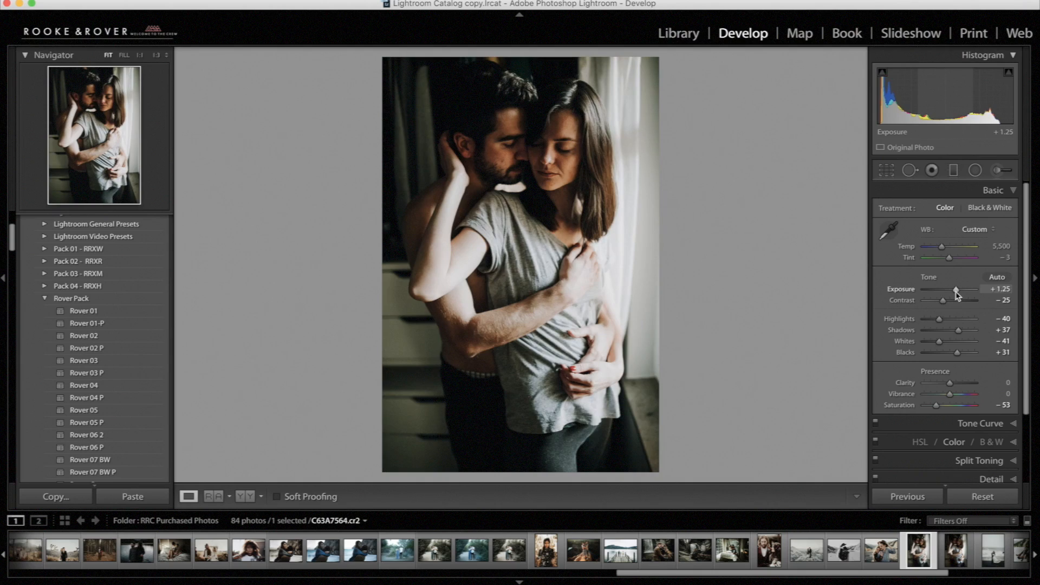
{"action": "mouse_move", "coordinate": [953, 295]}
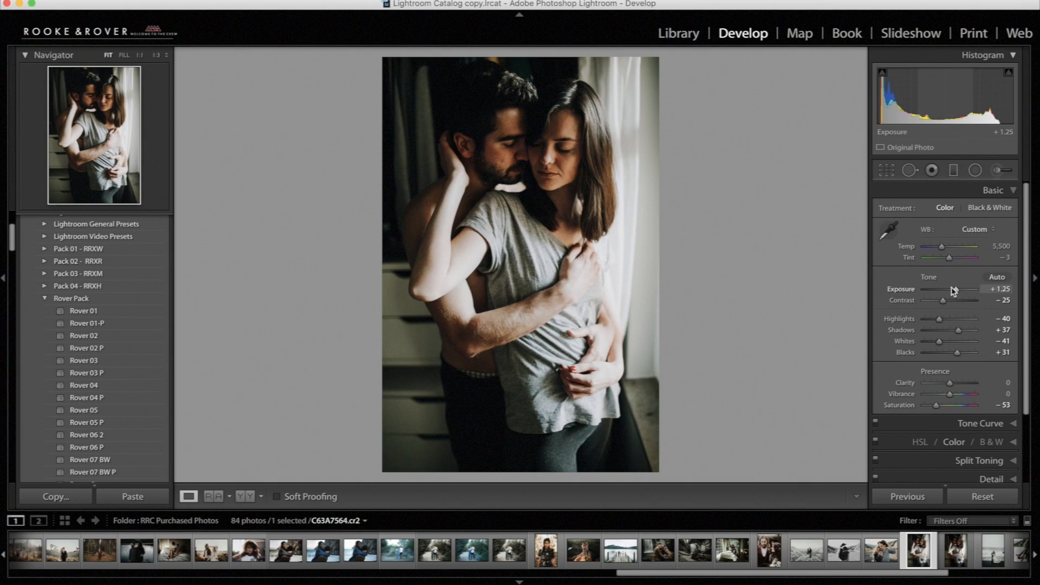
{"action": "mouse_move", "coordinate": [969, 415]}
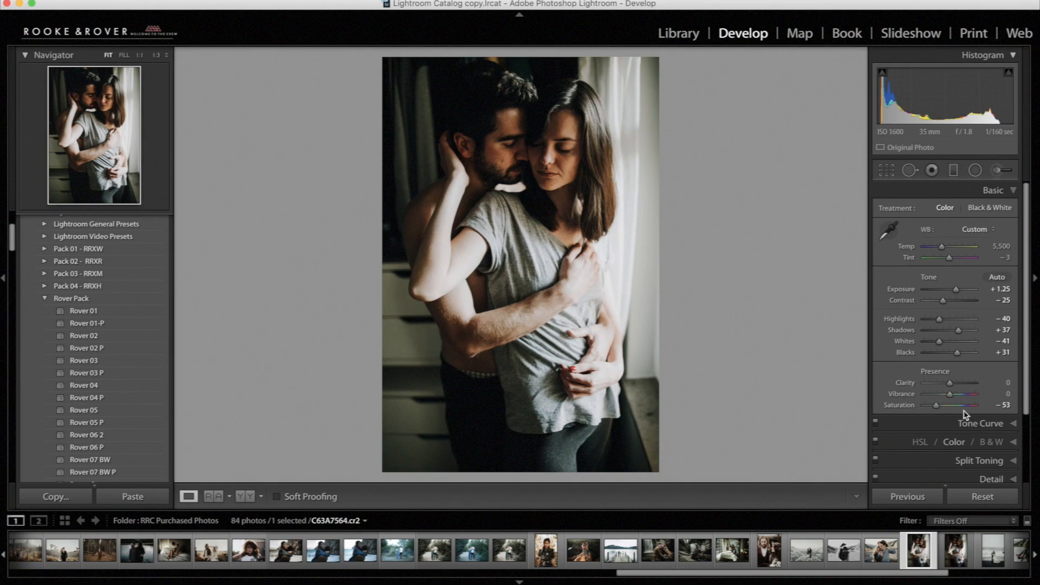
{"action": "mouse_move", "coordinate": [938, 416]}
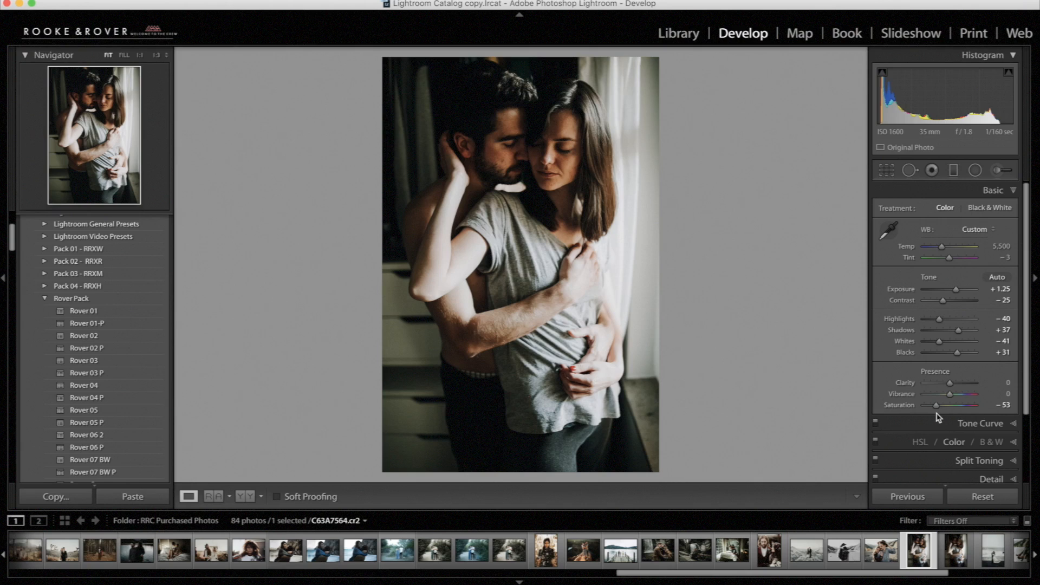
{"action": "mouse_move", "coordinate": [960, 331]}
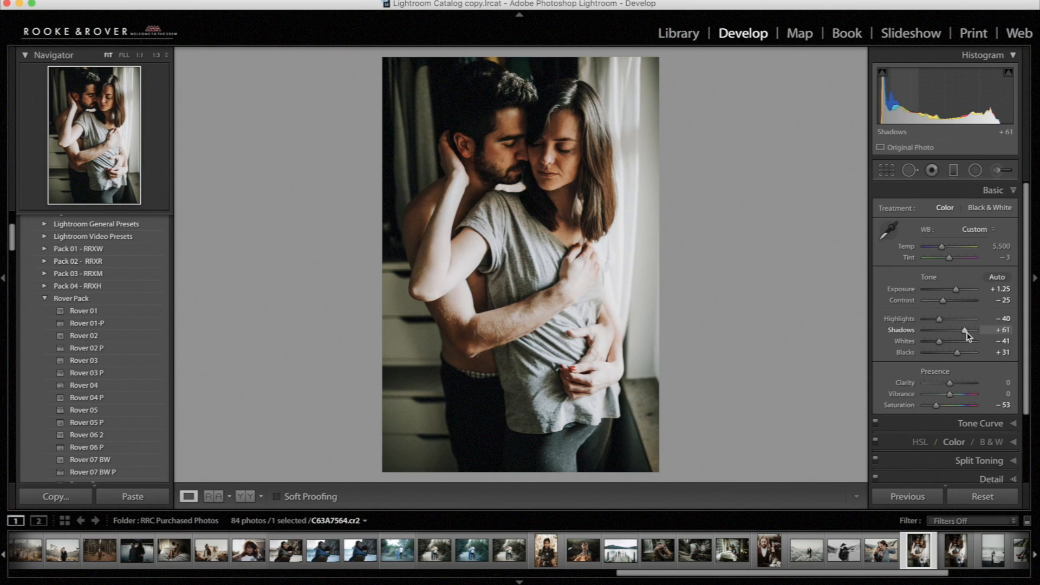
{"action": "mouse_move", "coordinate": [938, 246]}
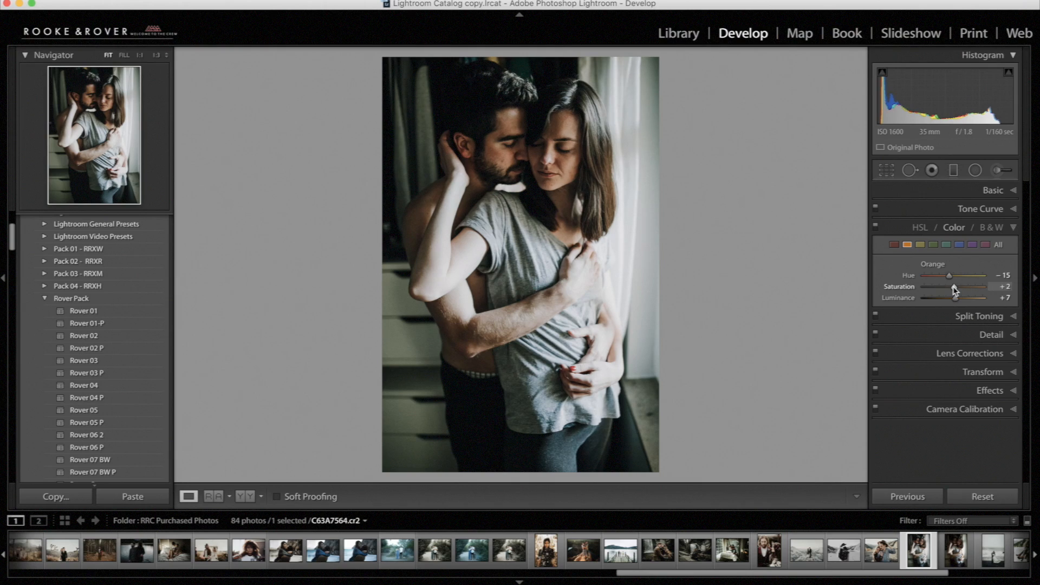
Expand the Basic panel to reach the tone and colour sliders.
{"action": "left_click", "coordinate": [992, 191]}
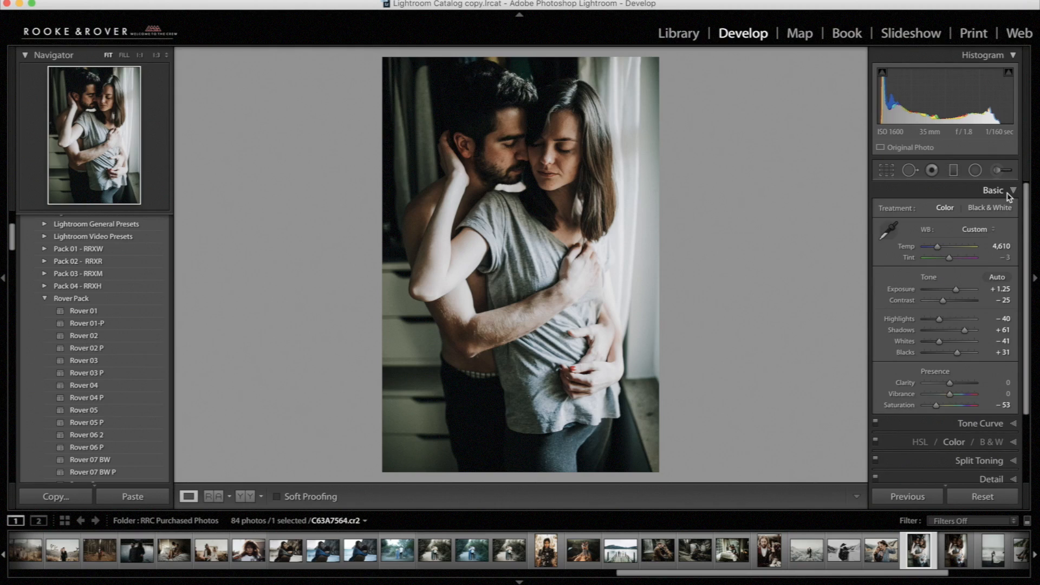
{"action": "mouse_move", "coordinate": [885, 373]}
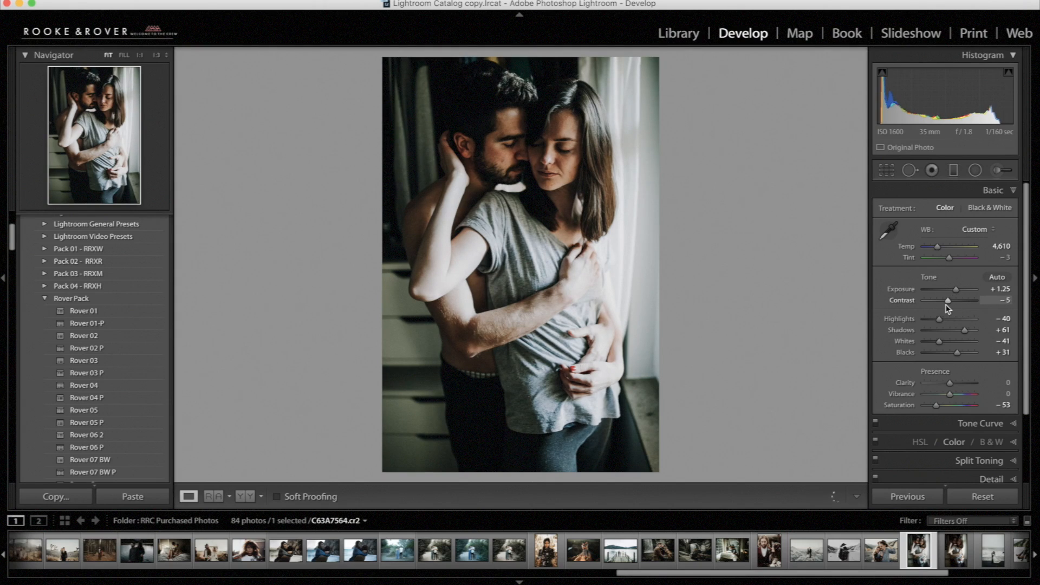
{"action": "mouse_move", "coordinate": [966, 332]}
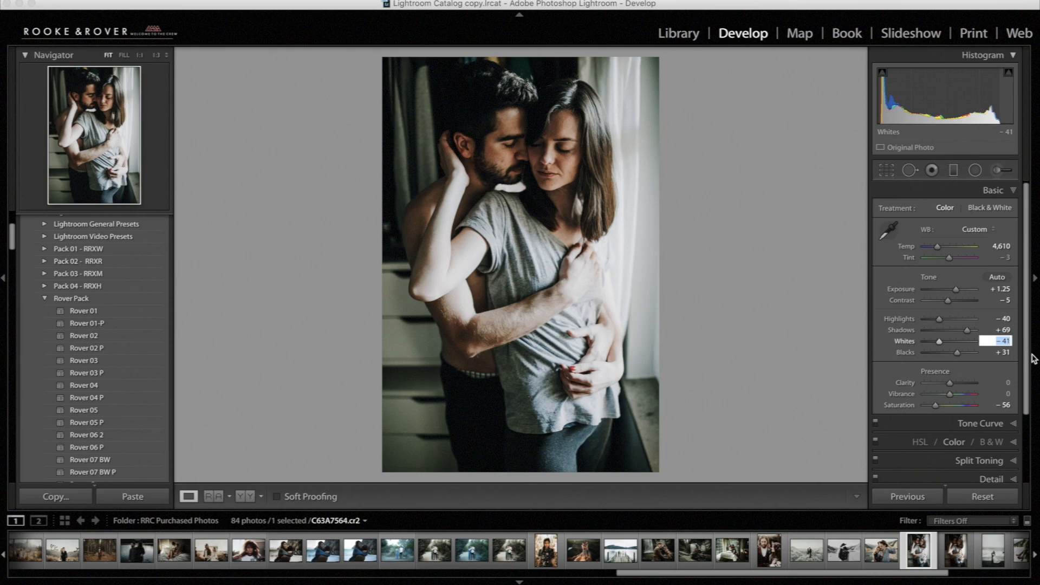
{"action": "mouse_move", "coordinate": [800, 365]}
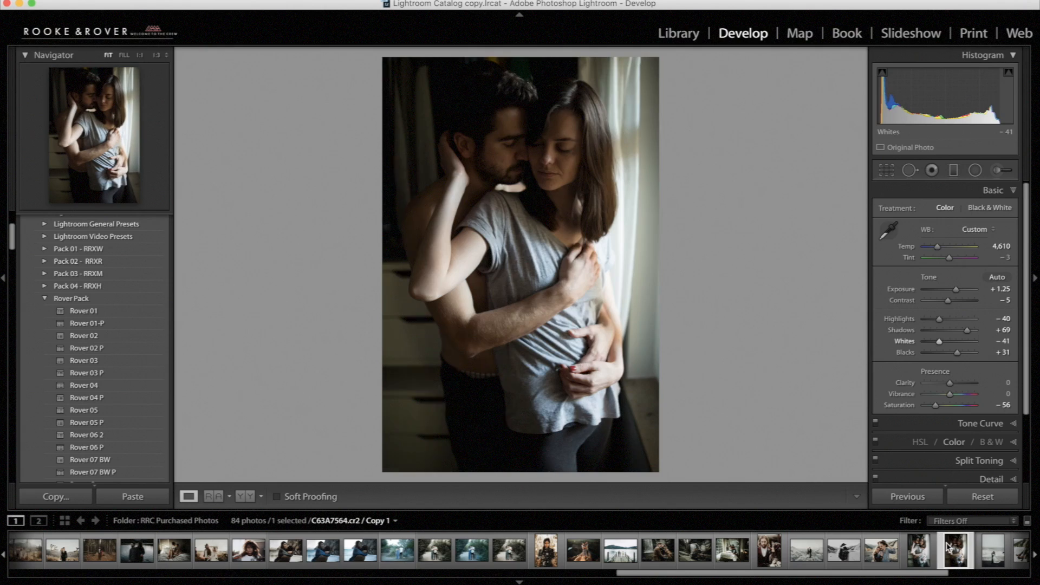
Return to the edited original indoor couple photo in the filmstrip.
{"action": "left_click", "coordinate": [918, 548]}
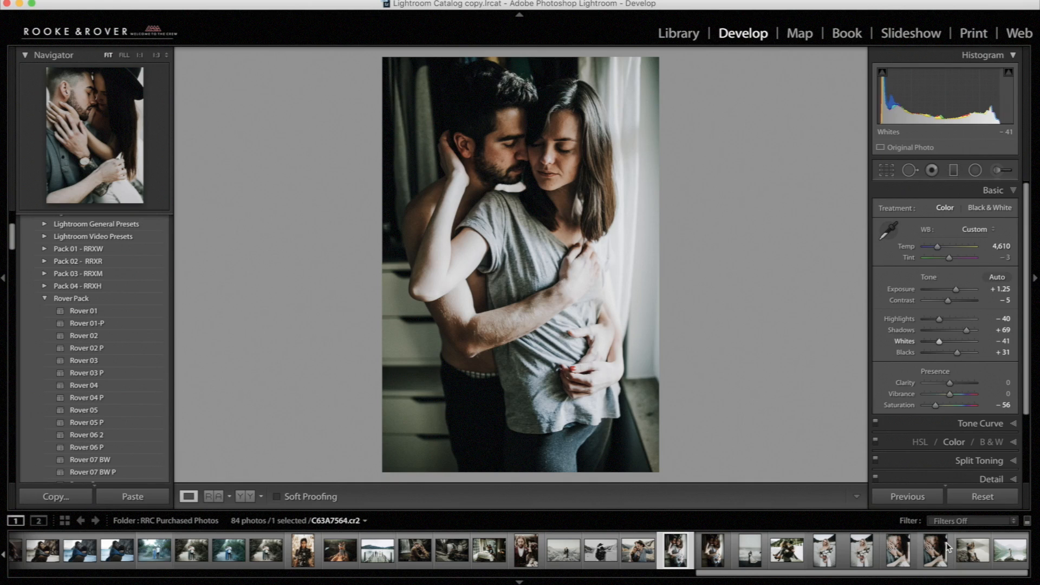
{"action": "mouse_move", "coordinate": [935, 547]}
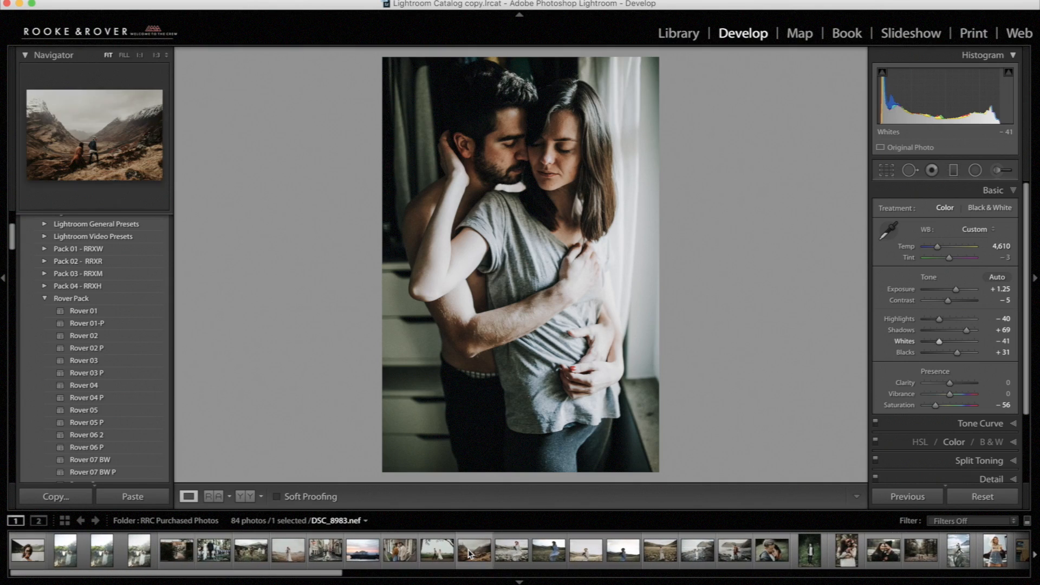
Load the backlit bride-and-groom field photo from the filmstrip into Develop.
{"action": "left_click", "coordinate": [64, 549]}
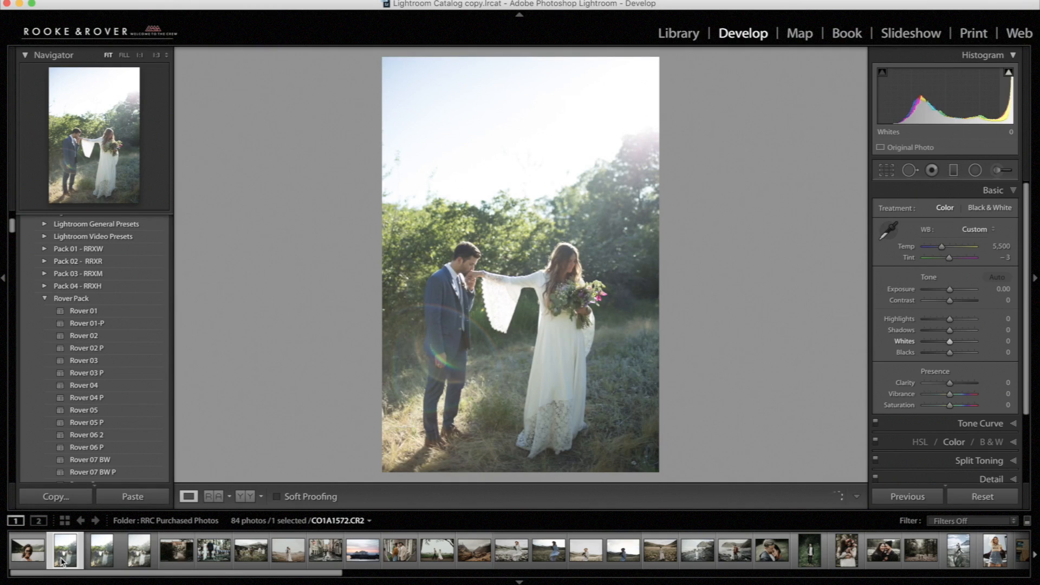
{"action": "mouse_move", "coordinate": [64, 549]}
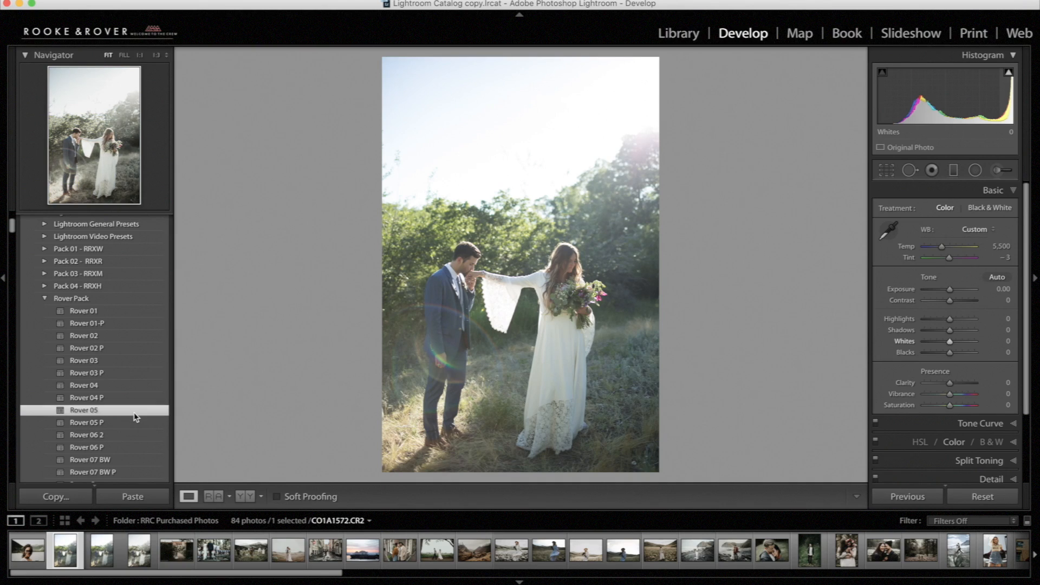
Apply the Rover 05 preset to the wedding photo for a muted, desaturated look.
{"action": "left_click", "coordinate": [83, 410]}
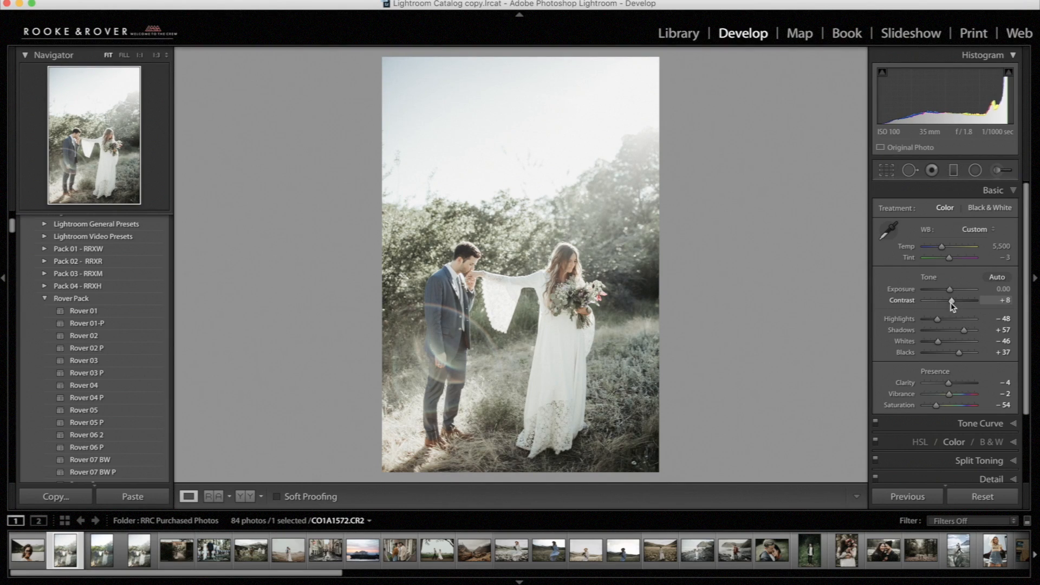
{"action": "mouse_move", "coordinate": [930, 254]}
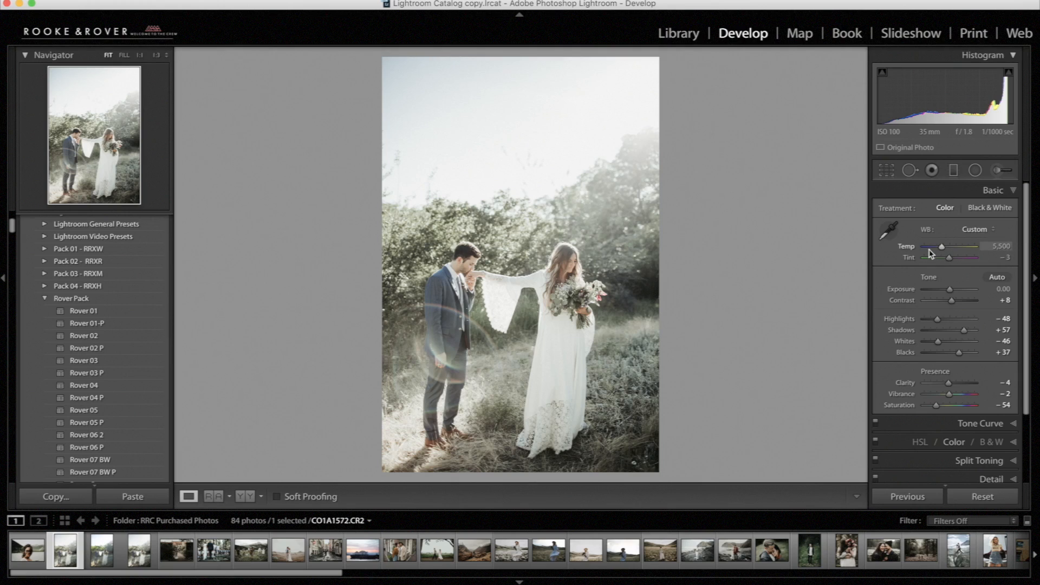
{"action": "mouse_move", "coordinate": [941, 248]}
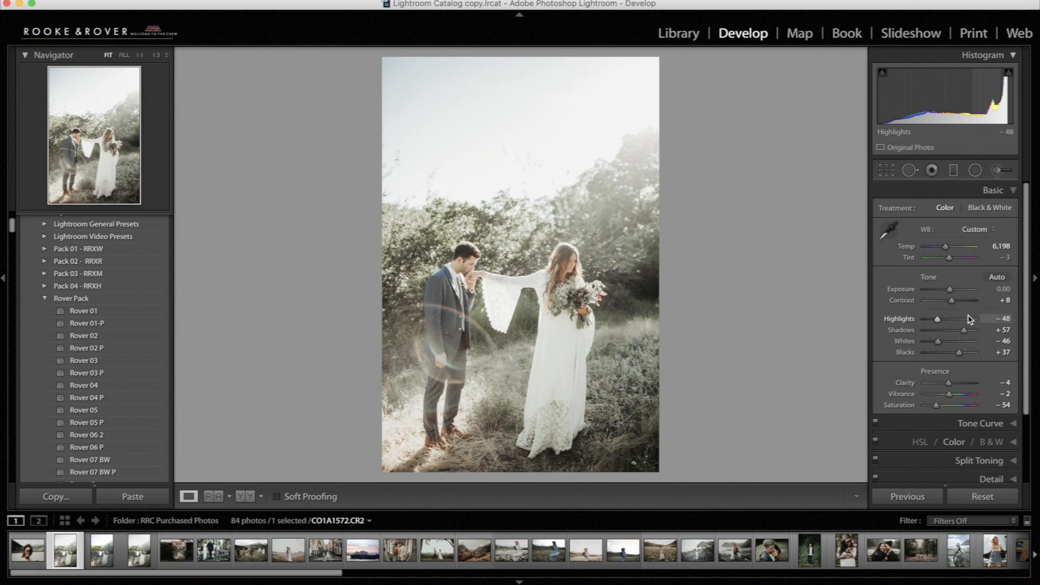
{"action": "mouse_move", "coordinate": [950, 288]}
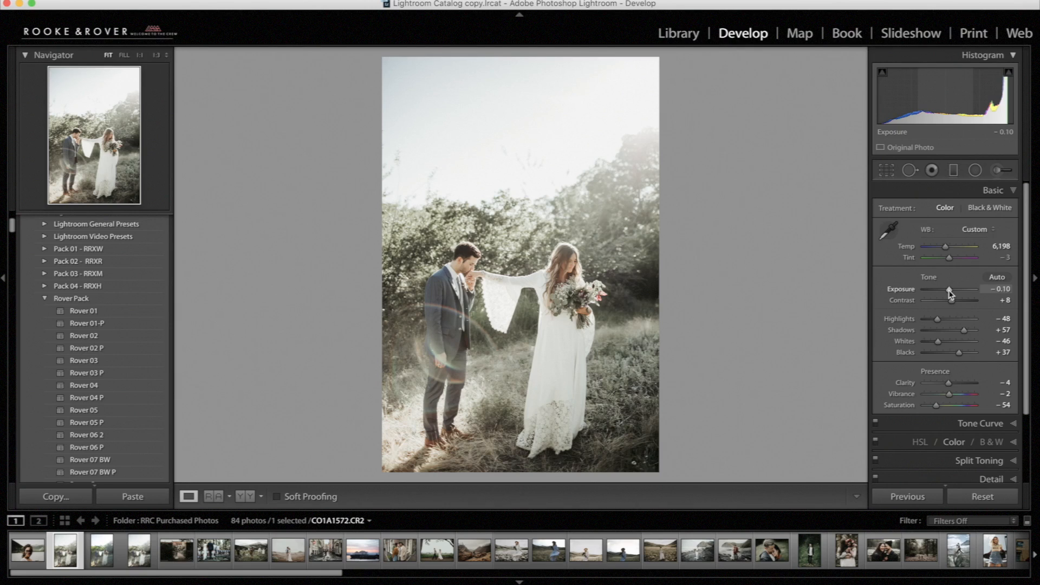
Select the unedited Copy 2 of the wedding photo in the filmstrip.
{"action": "left_click", "coordinate": [981, 496]}
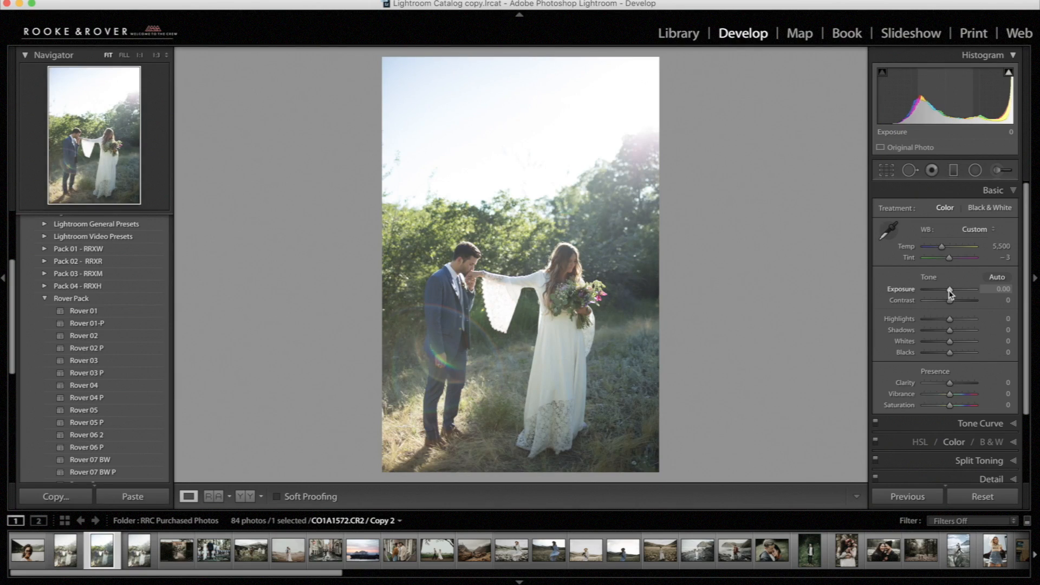